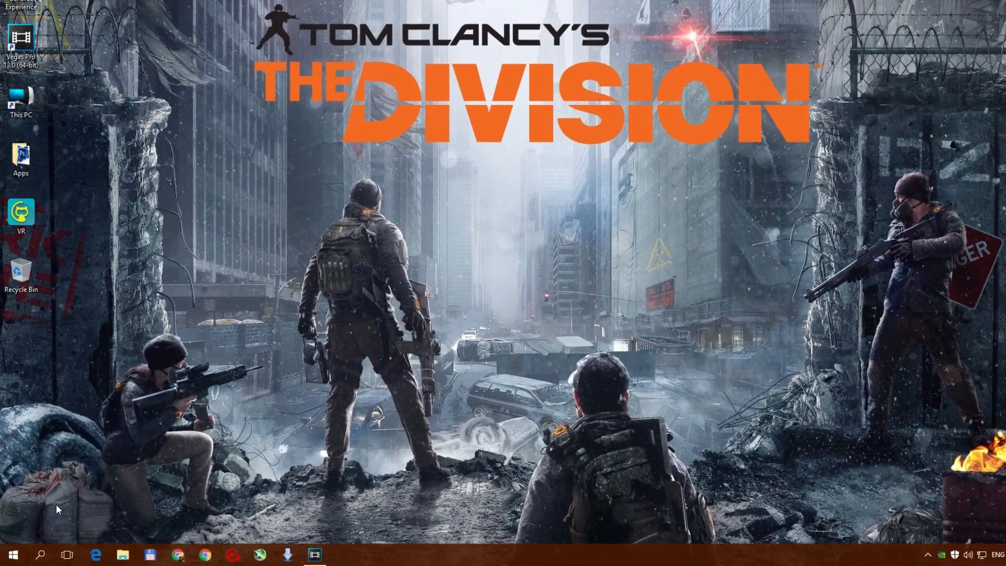
Unpin The Division tile from the Windows 10 Start menu
left_click(10, 555)
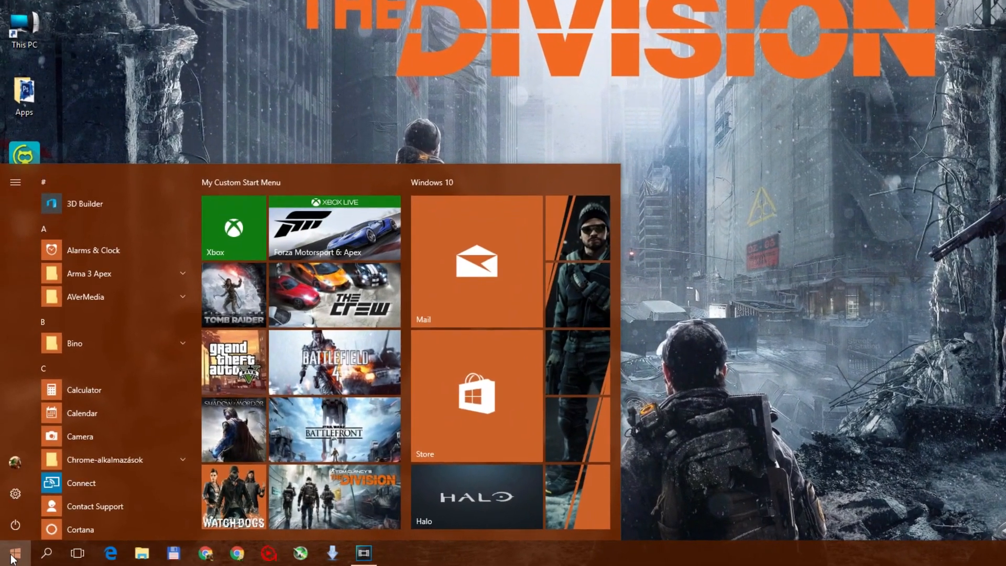
left_click(13, 553)
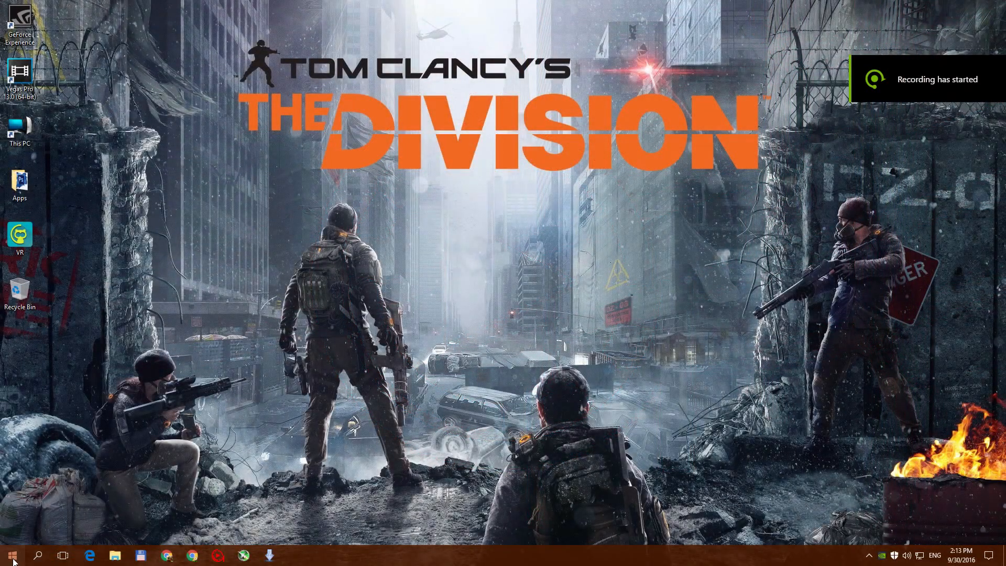
left_click(11, 555)
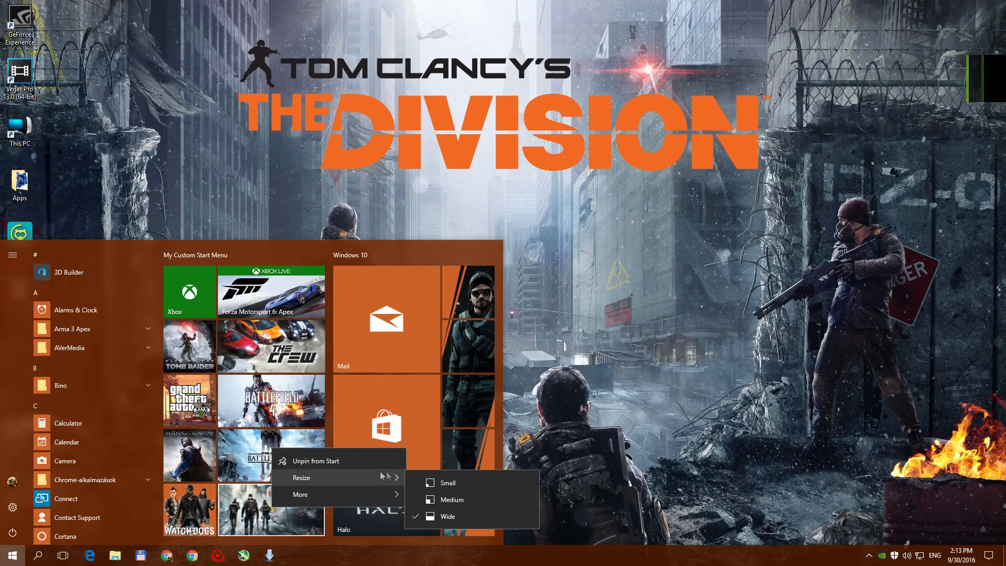
mouse_move(455, 517)
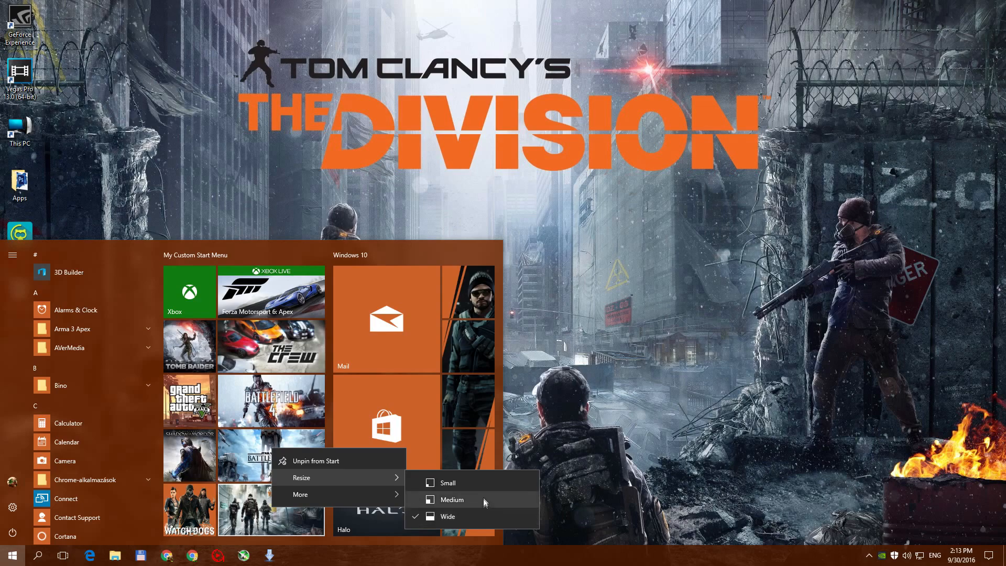
left_click(452, 499)
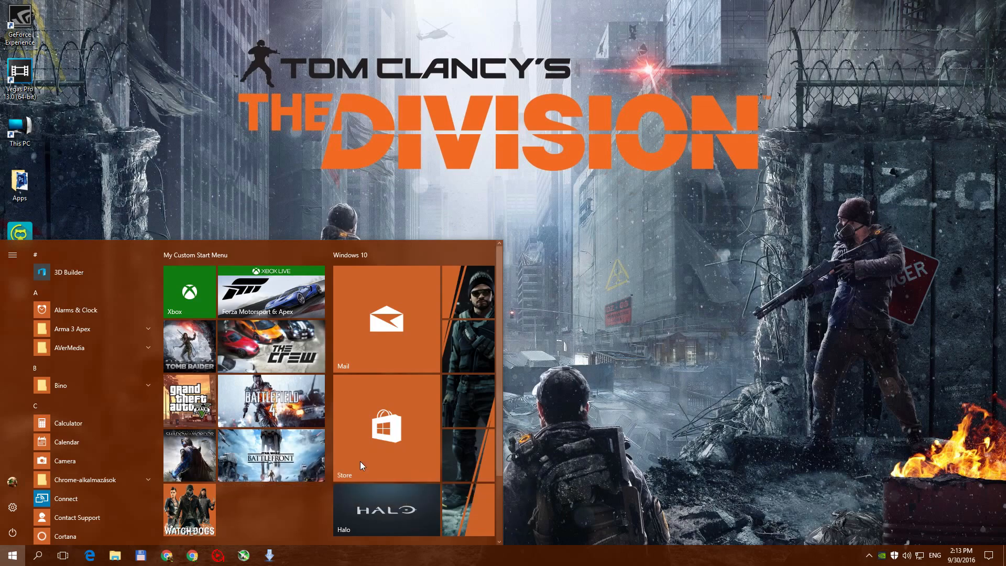
Open Microsoft Store and search 'pin' to reach the Pin More app page
left_click(386, 427)
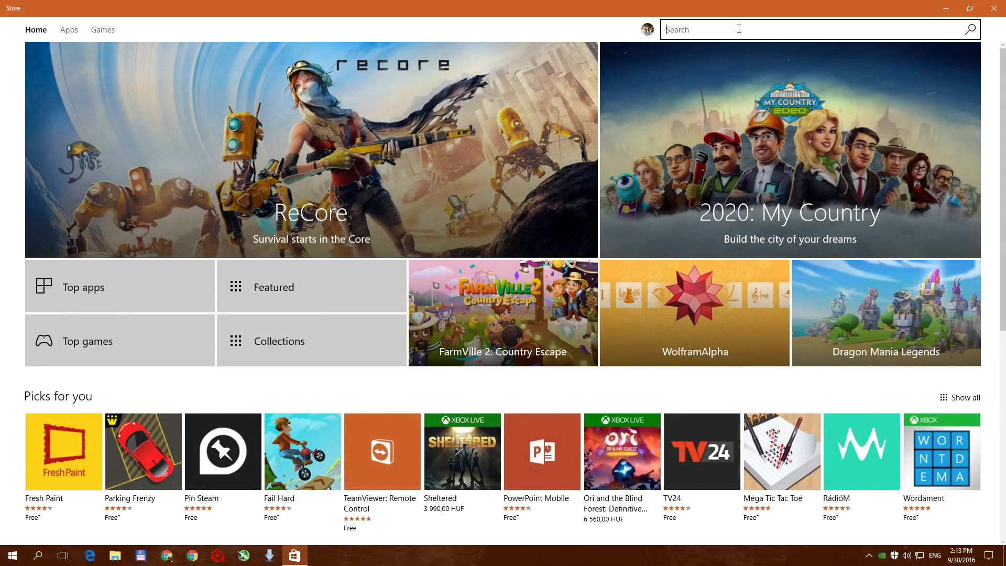
type("pin")
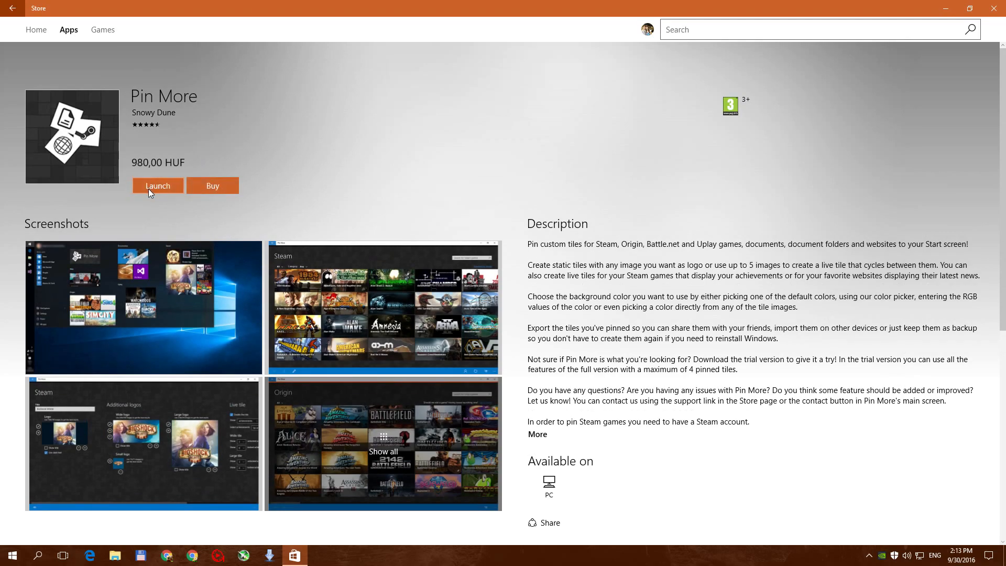
Launch Pin More, find The Division in the Uplay library and pin it to Start
left_click(157, 186)
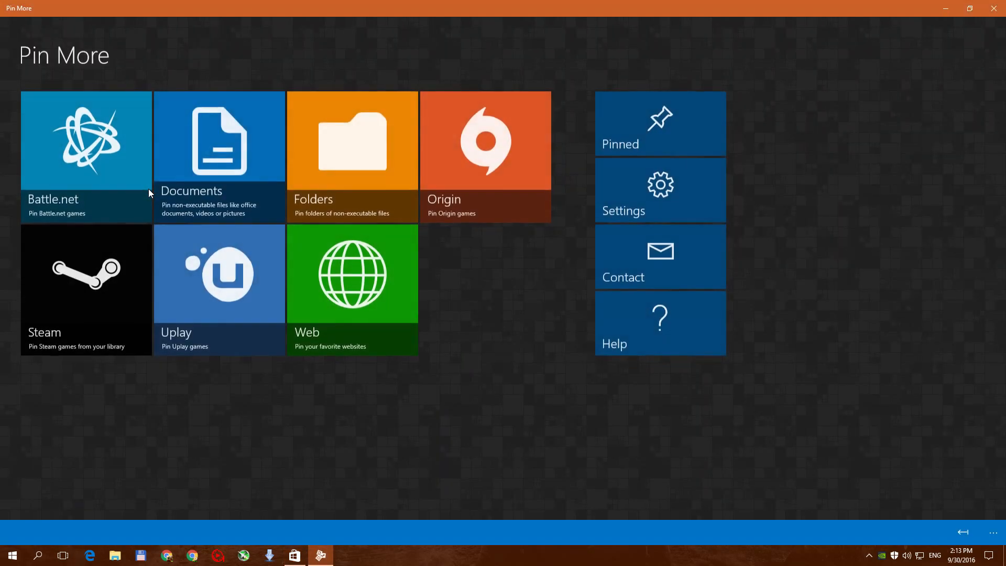
mouse_move(263, 270)
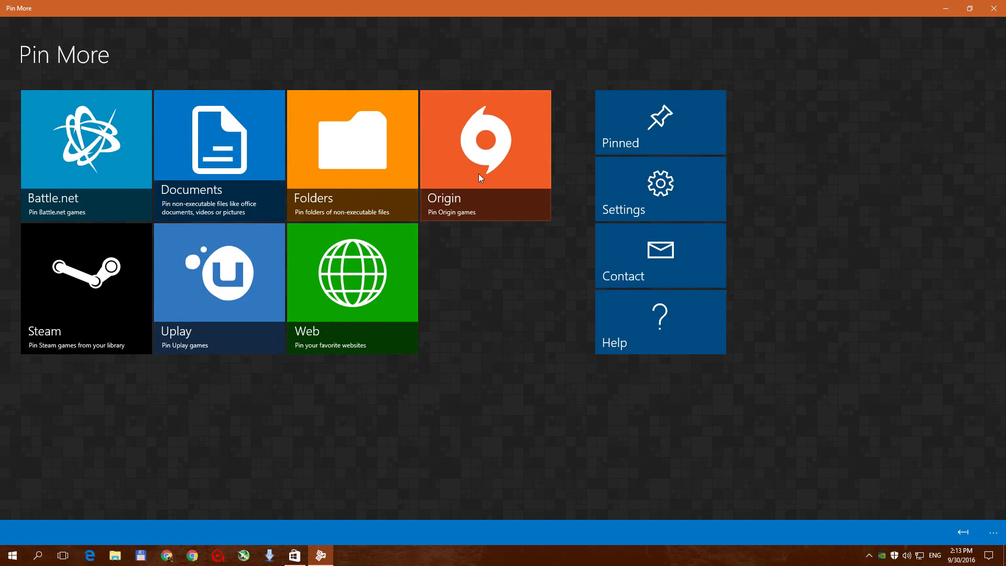
mouse_move(220, 278)
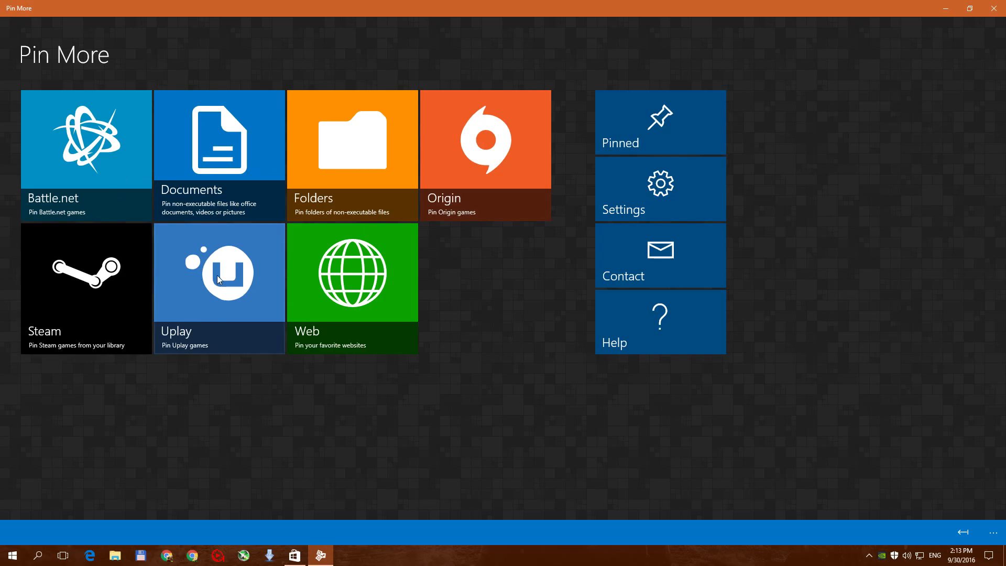
left_click(219, 272)
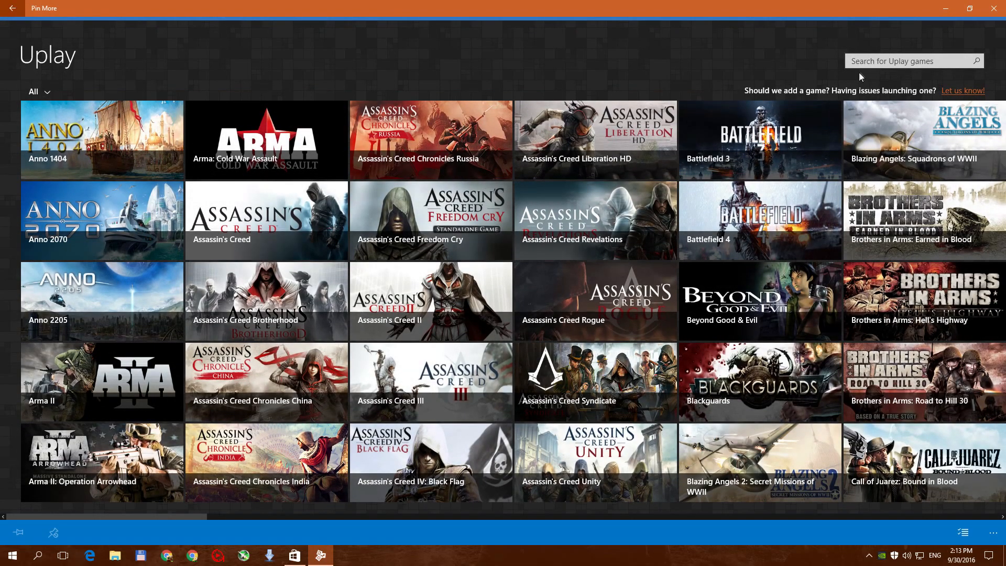
type("d")
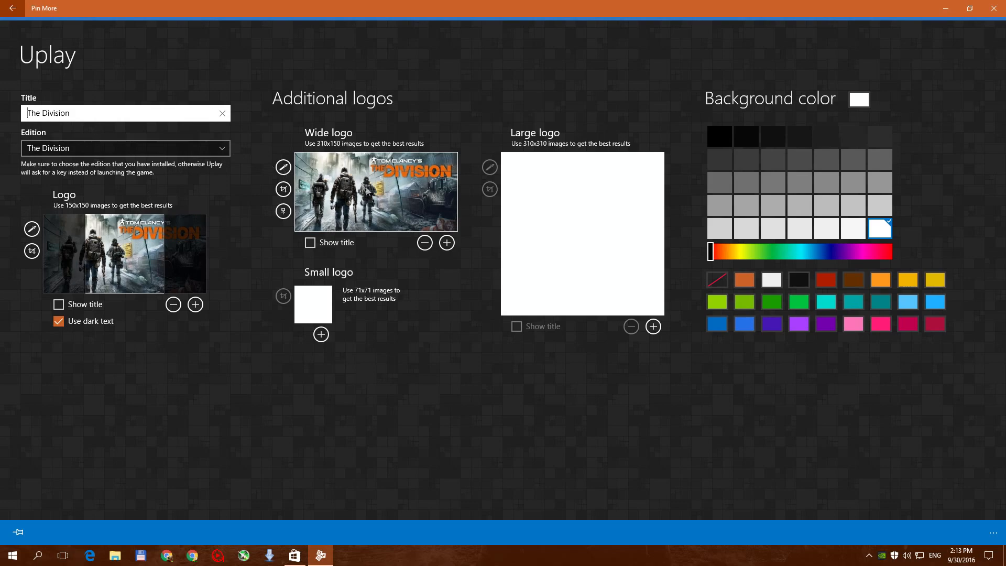
mouse_move(573, 377)
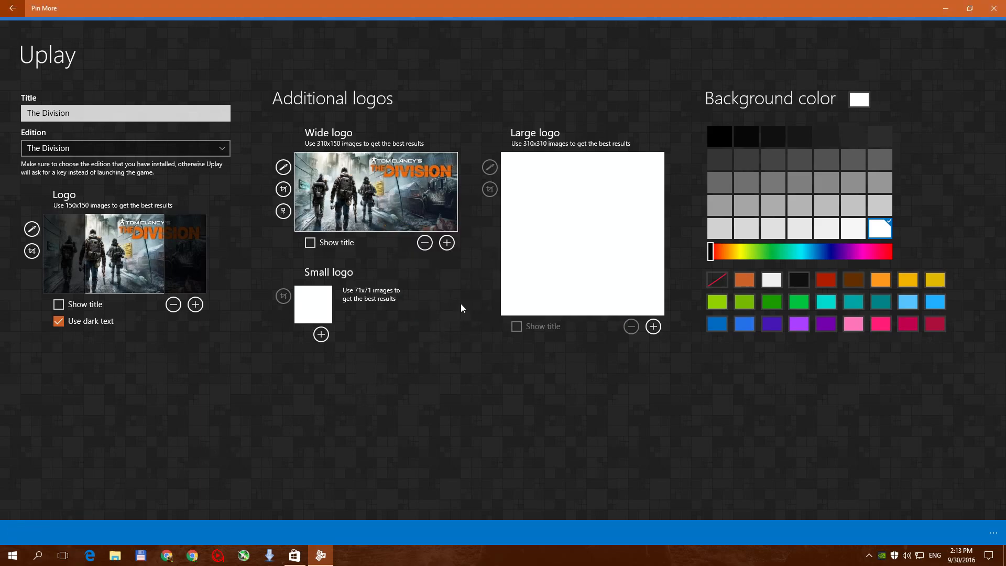
left_click(11, 8)
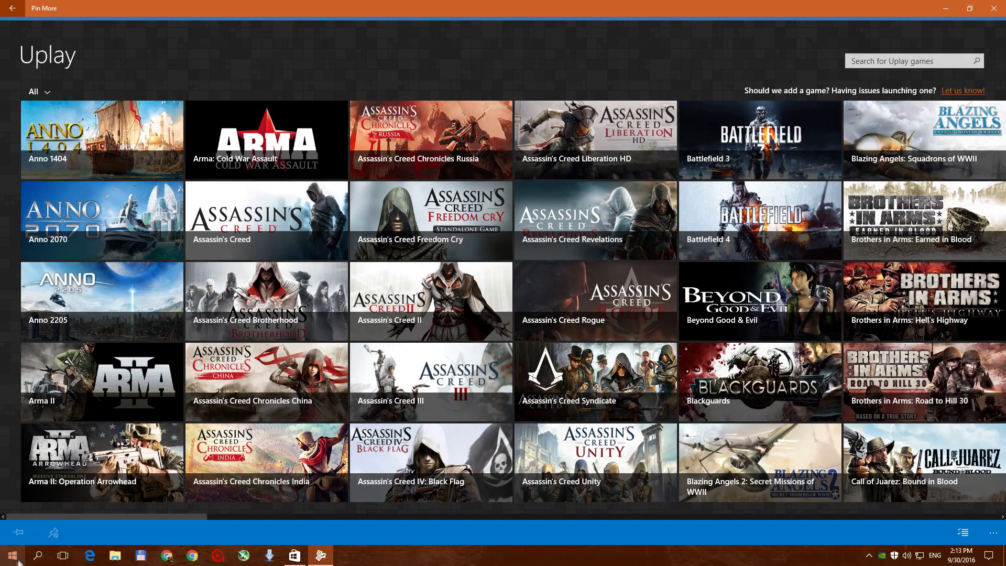
Close Pin More and launch The Division from its new Start tile beside Watch Dogs
left_click(10, 555)
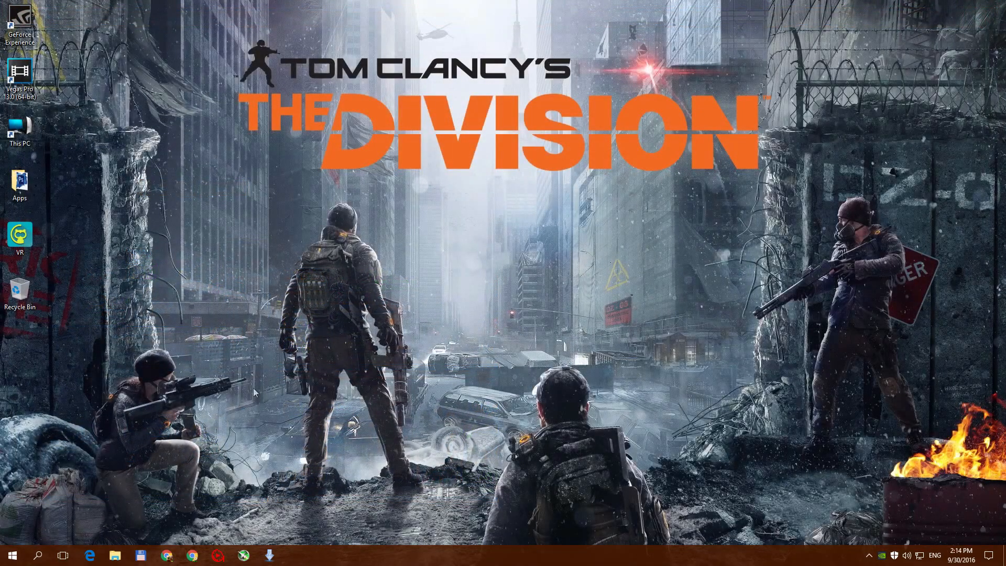
left_click(11, 555)
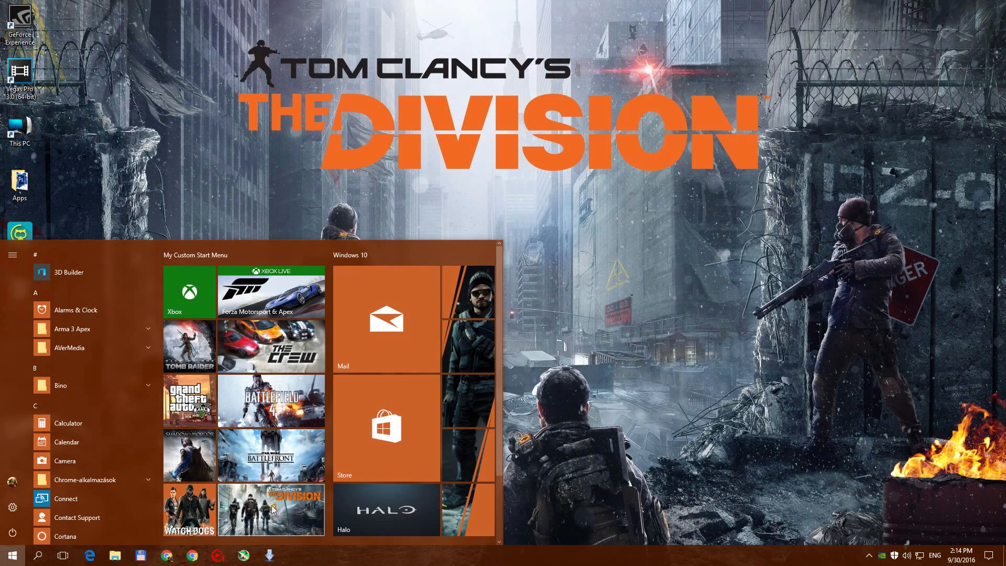
mouse_move(271, 510)
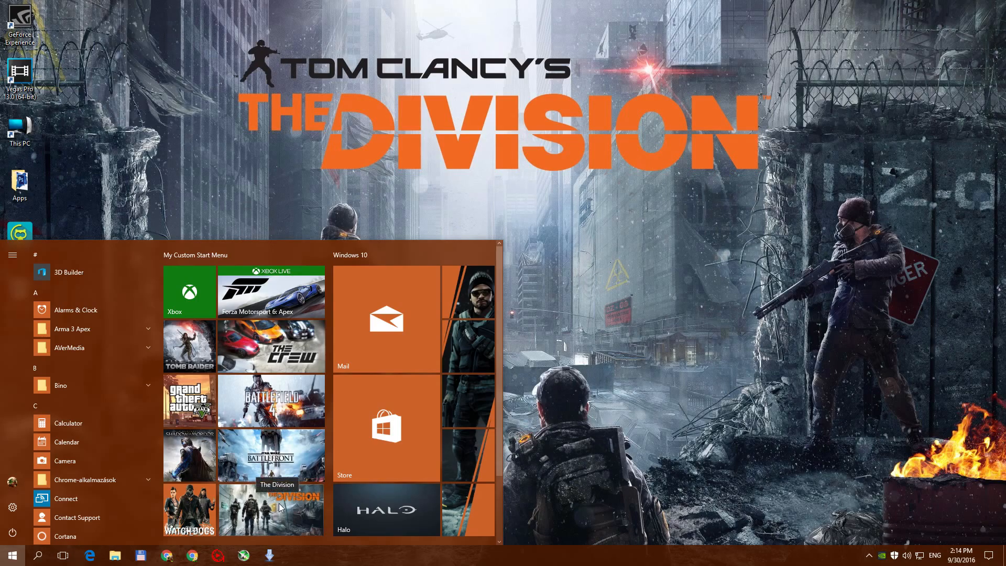
left_click(12, 556)
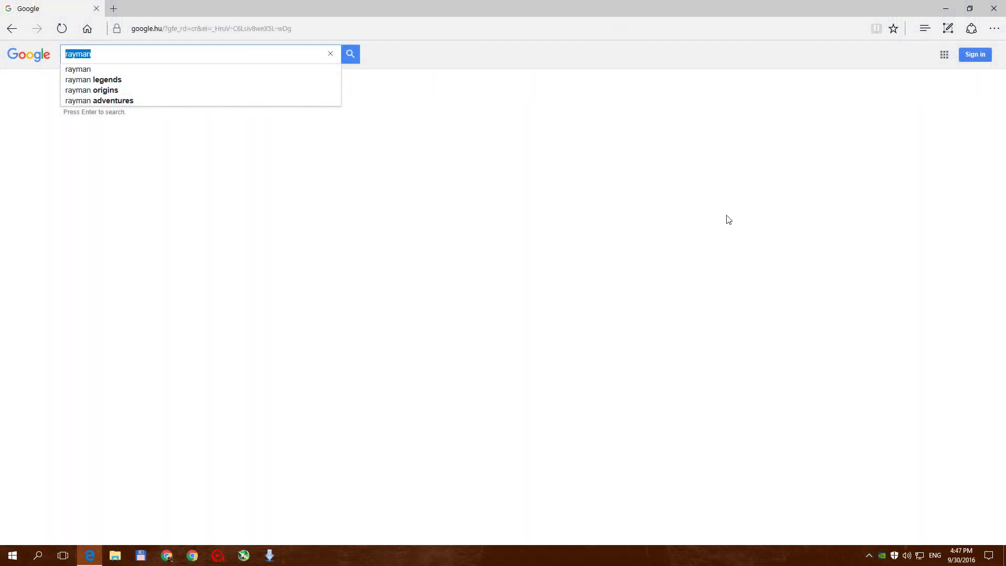
Filter the rayman origins image search to square aspect ratio via Advanced Image Search
key("BackSpace")
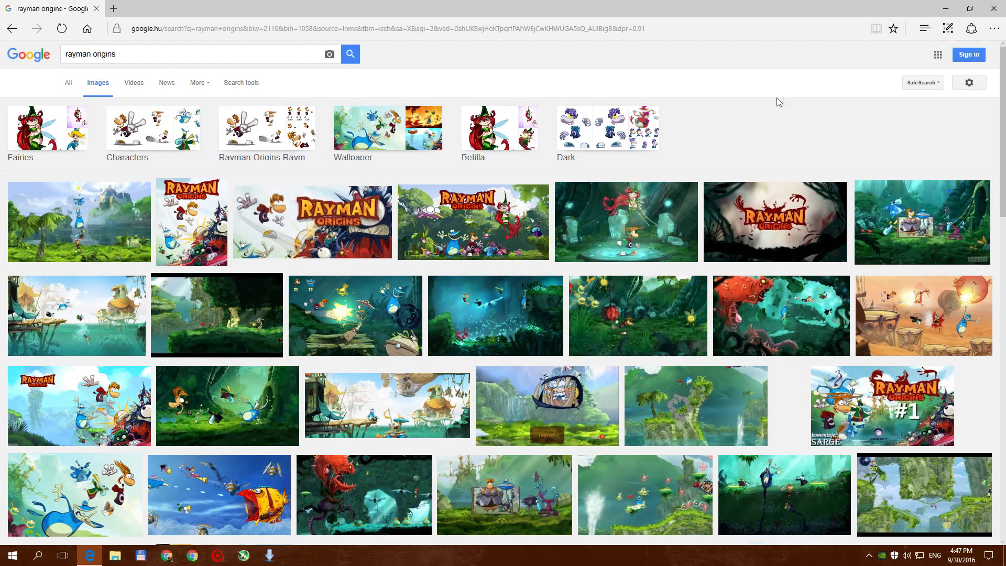
left_click(969, 82)
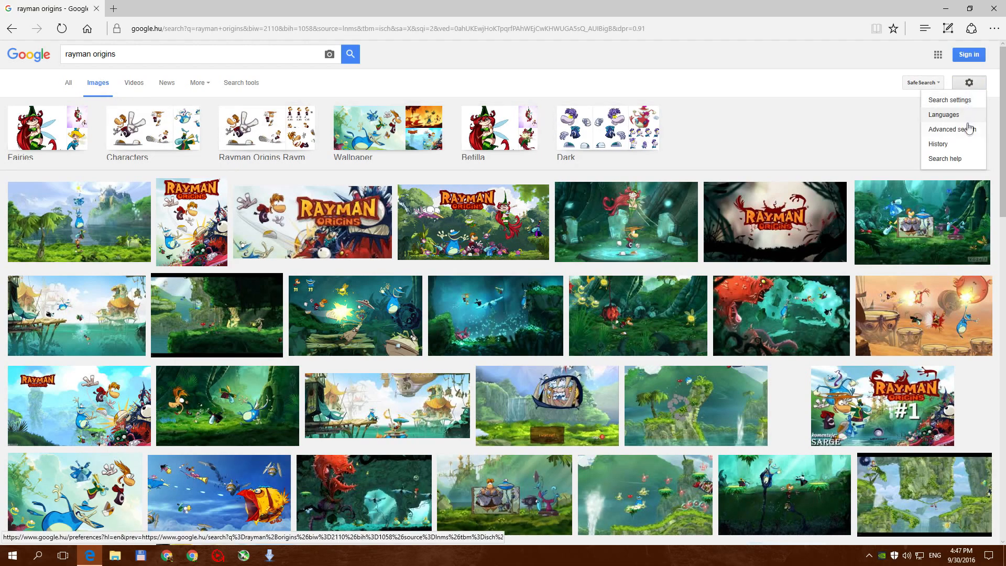
left_click(952, 129)
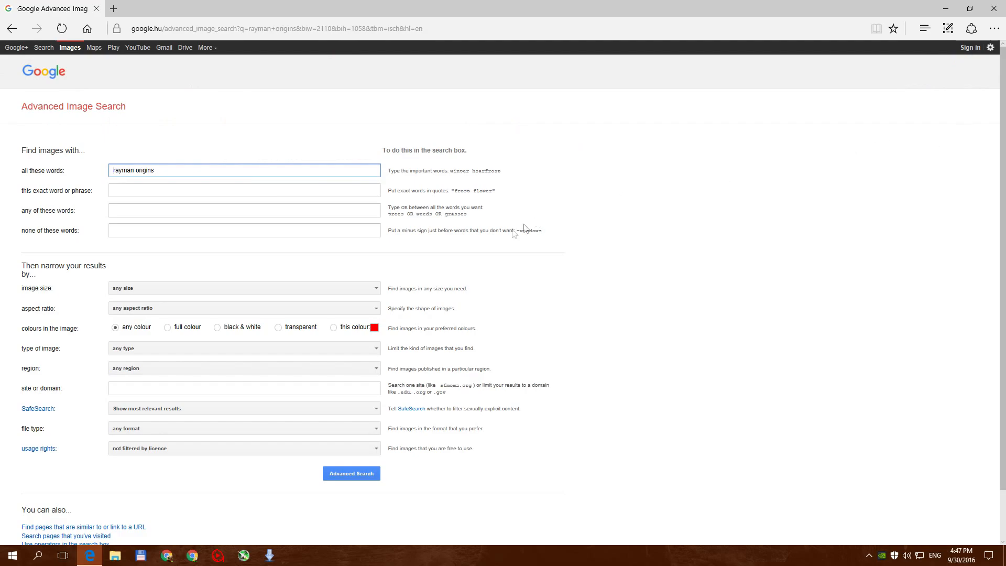
left_click(244, 308)
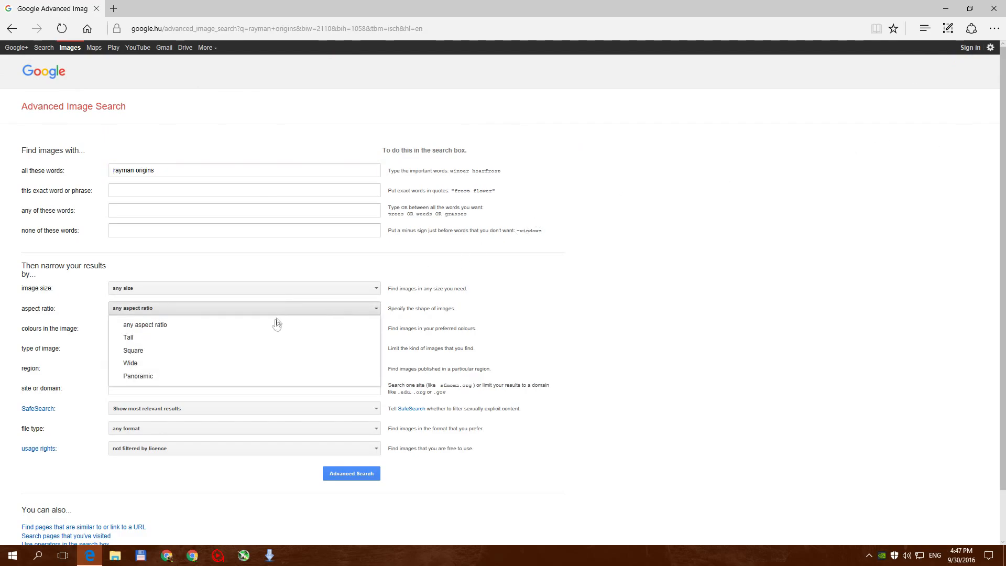
left_click(132, 350)
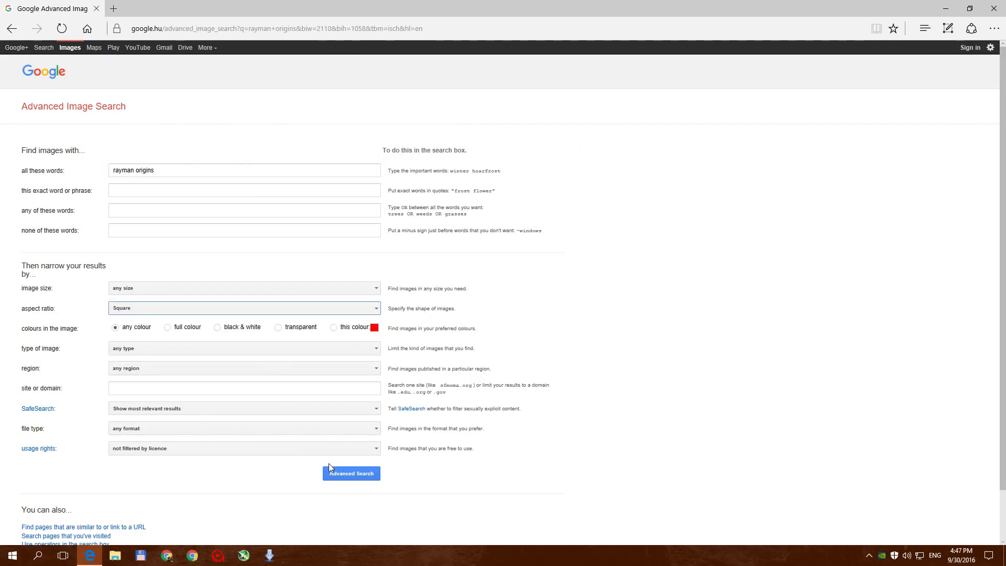
left_click(352, 473)
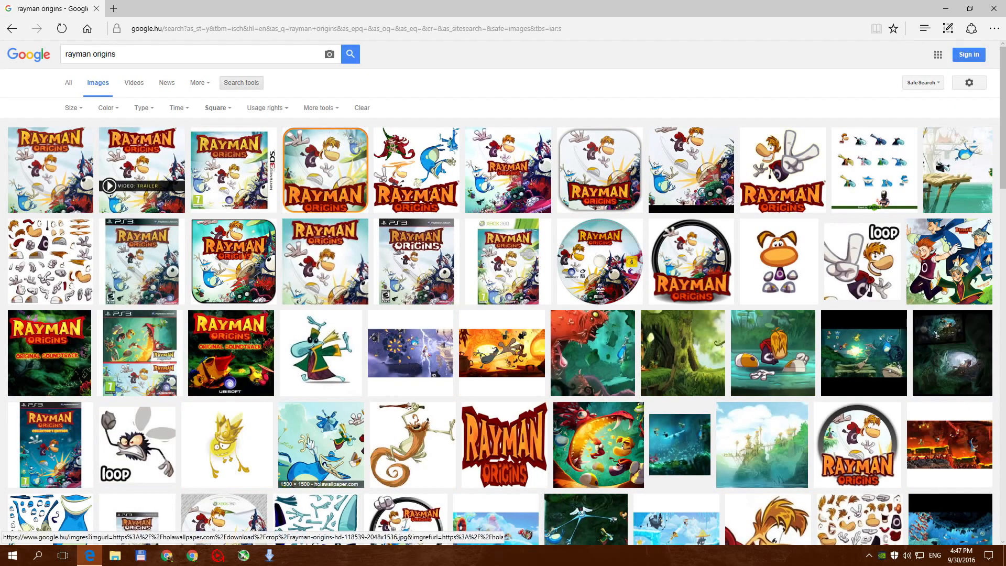
mouse_move(107, 157)
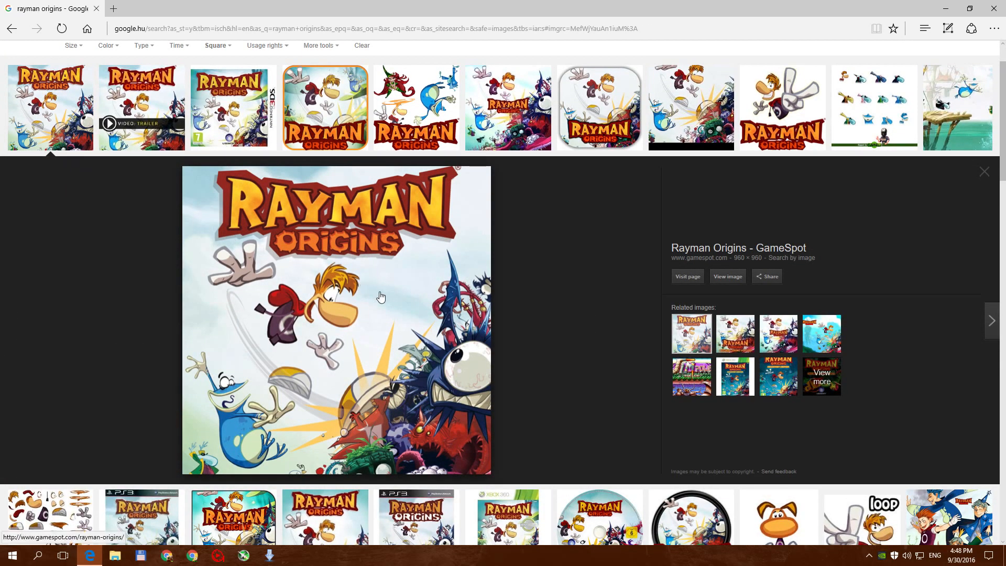
Save the Rayman Origins cover image to Pictures as 'rayman'
right_click(381, 297)
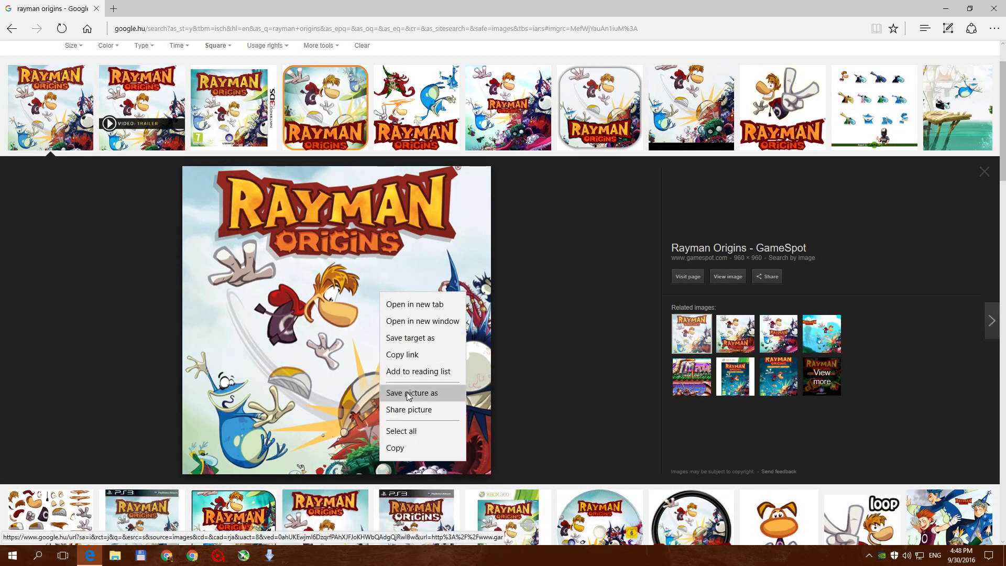
left_click(411, 393)
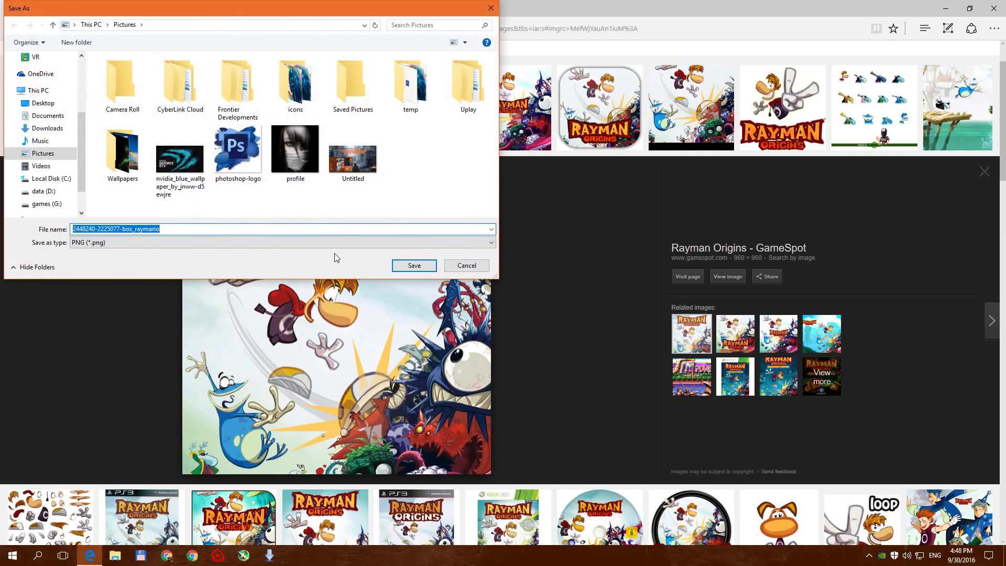
type("raym")
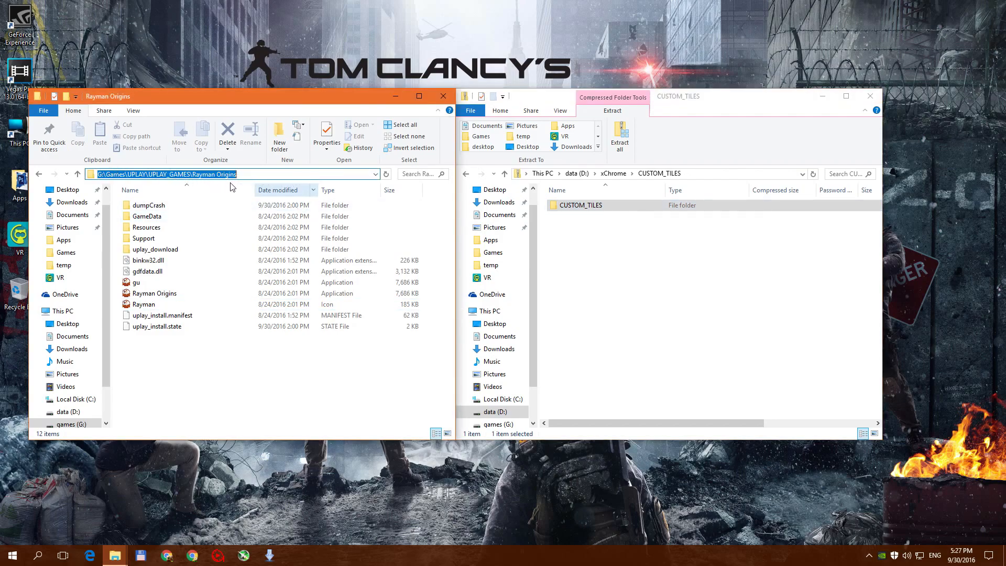
Copy Assets and the VisualElementsManifest from CUSTOM_TILES into Rayman Origins, then open Assets
left_click(143, 238)
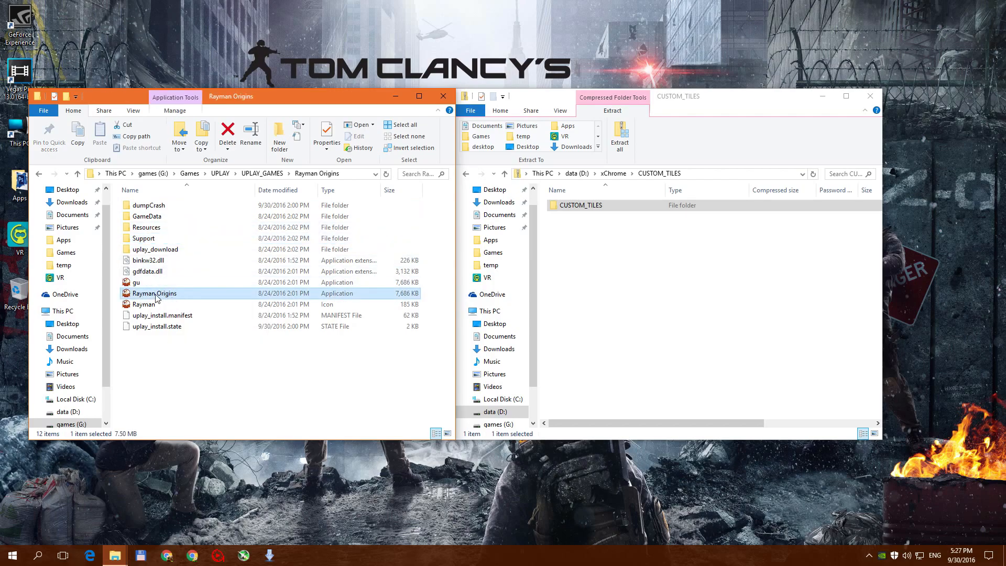
left_click(580, 206)
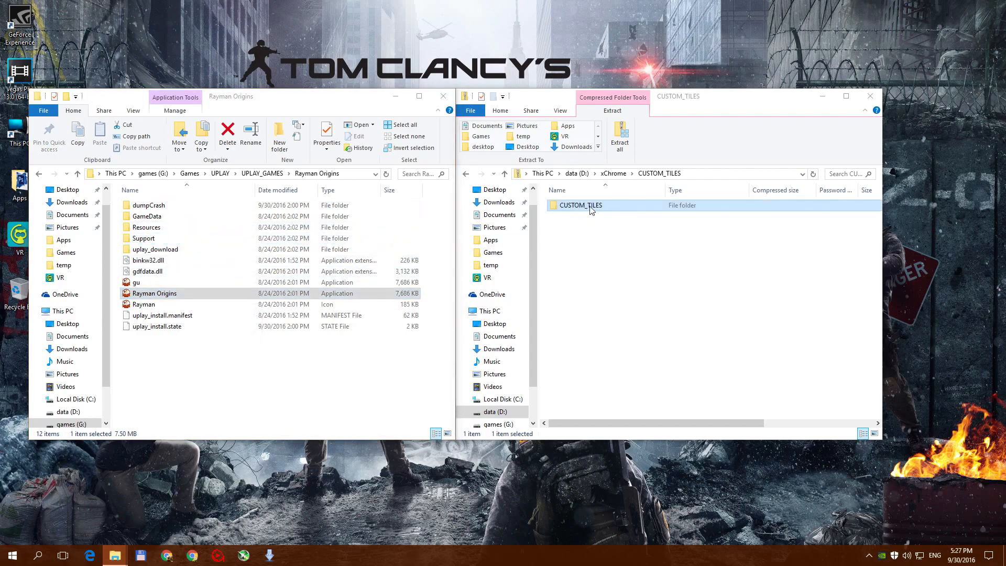
double_click(580, 205)
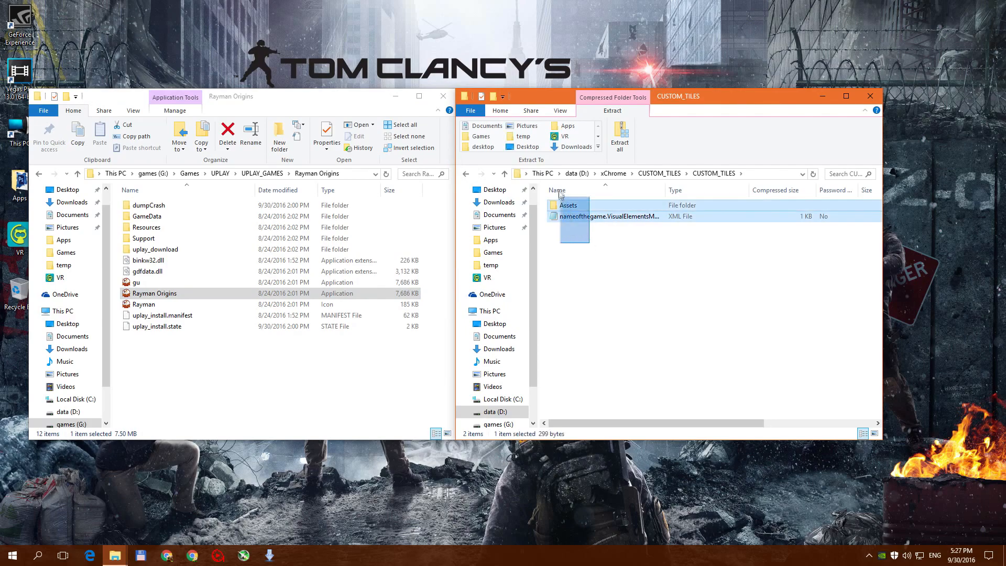
left_click_drag(572, 212, 277, 353)
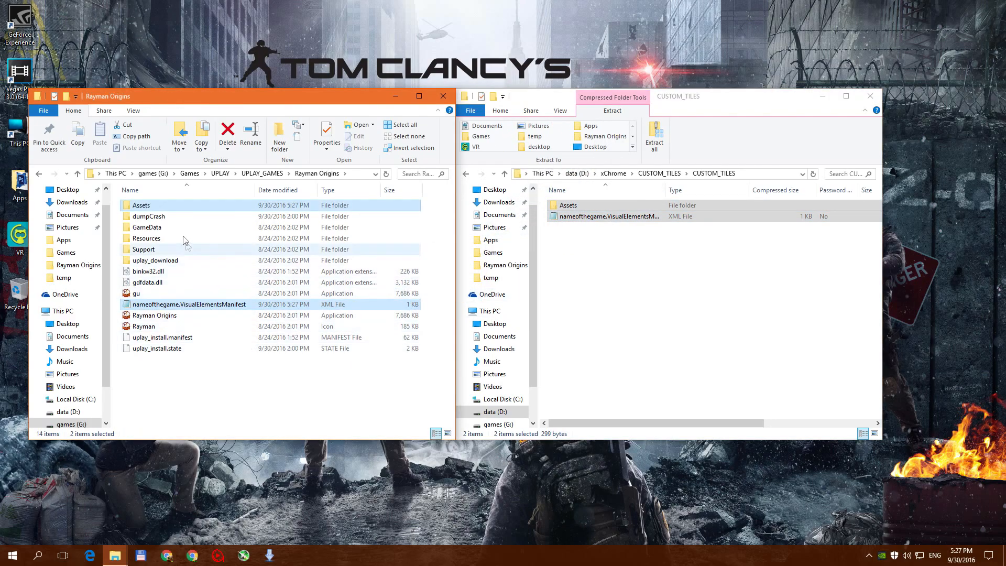
double_click(141, 205)
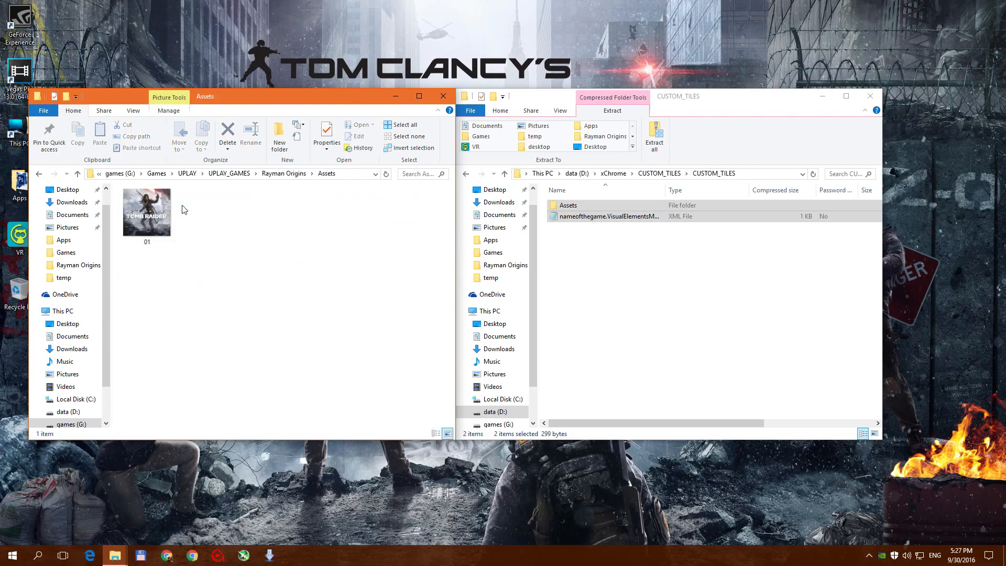
Copy rayman from Pictures into Assets and rename the manifest Rayman Origins.VisualElementsManifest
left_click(495, 227)
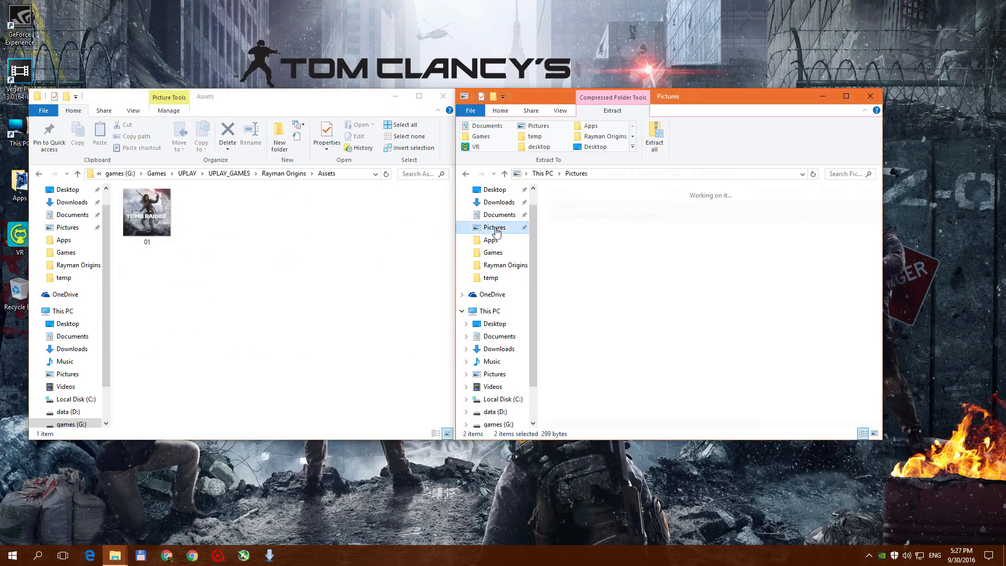
left_click(495, 227)
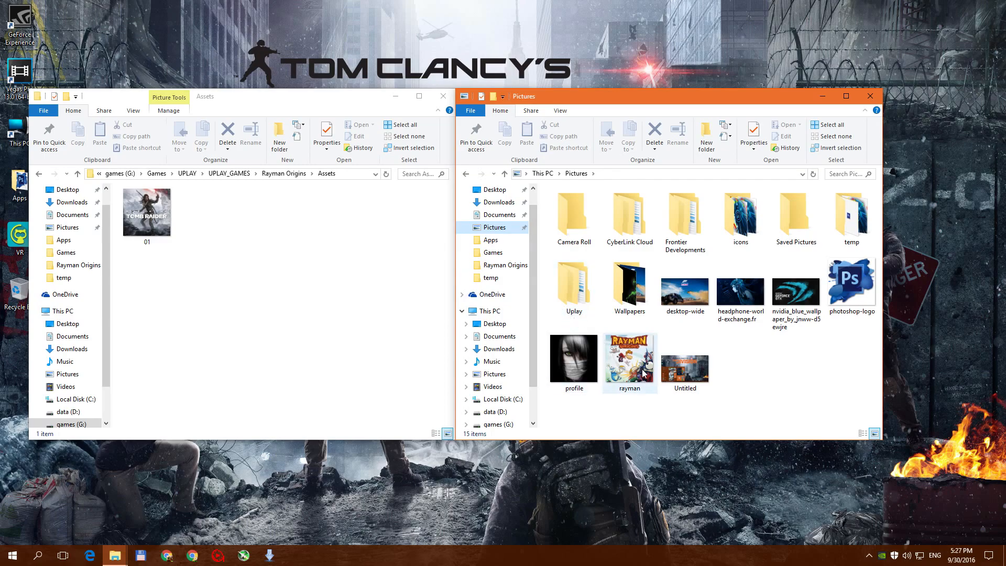
left_click(630, 356)
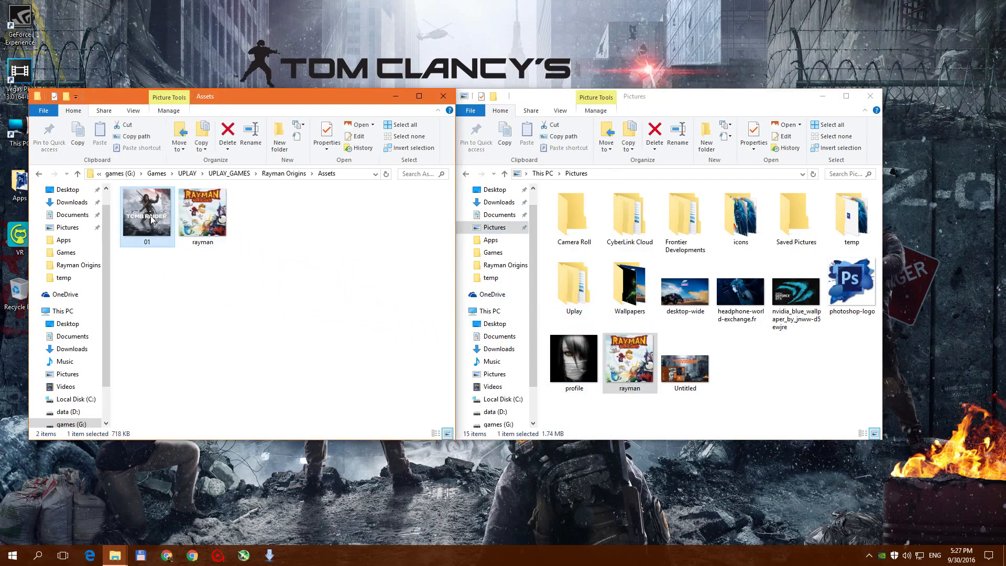
right_click(147, 215)
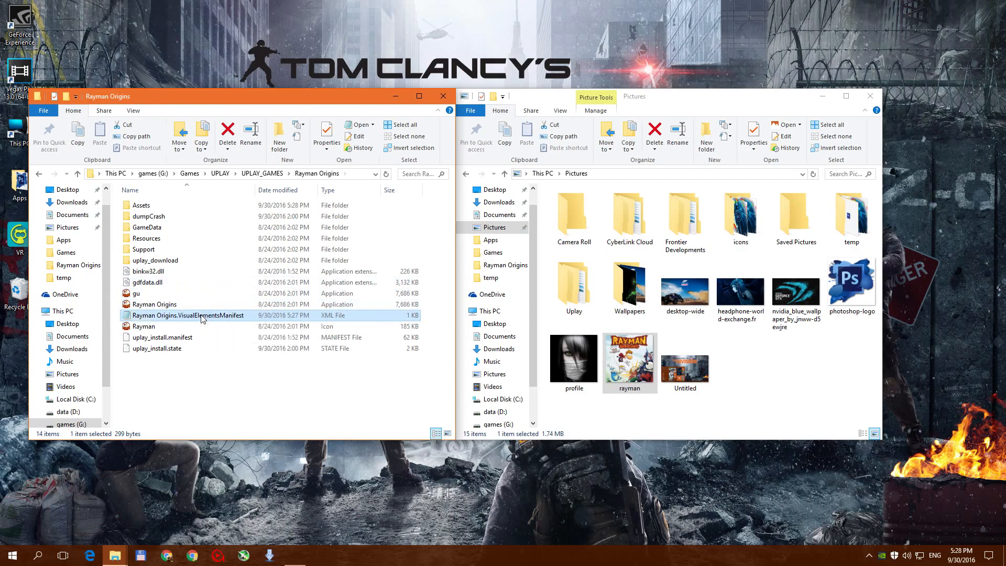
Replace 01 with 'rayman' in both manifest logo paths in Notepad and save
double_click(183, 315)
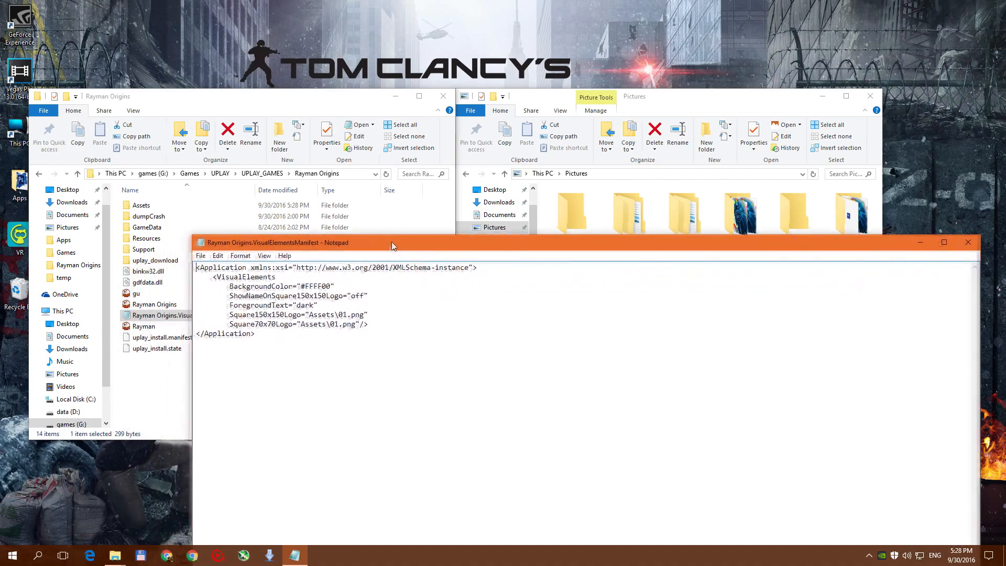
left_click_drag(392, 242, 371, 194)
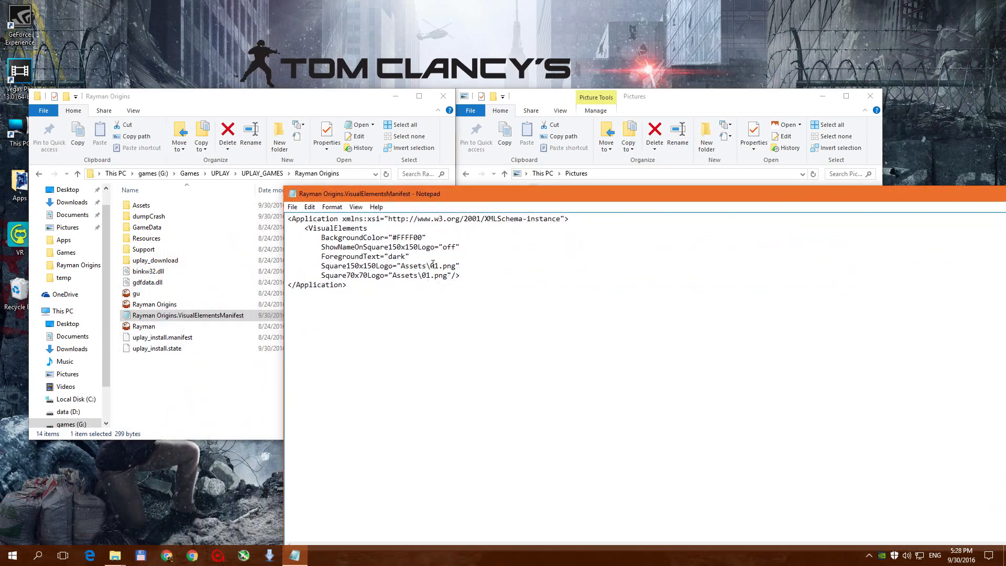
double_click(435, 266)
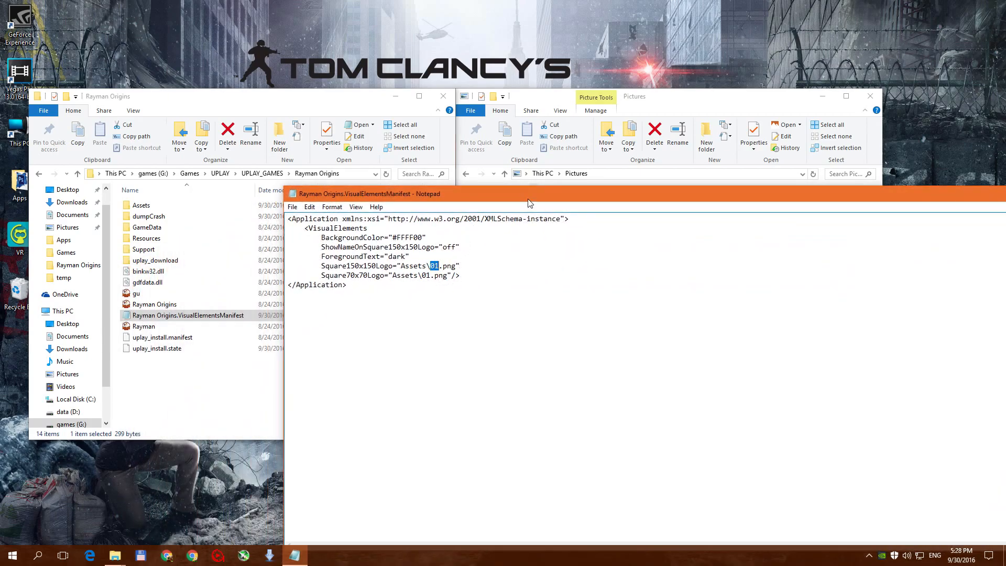
type("rayman")
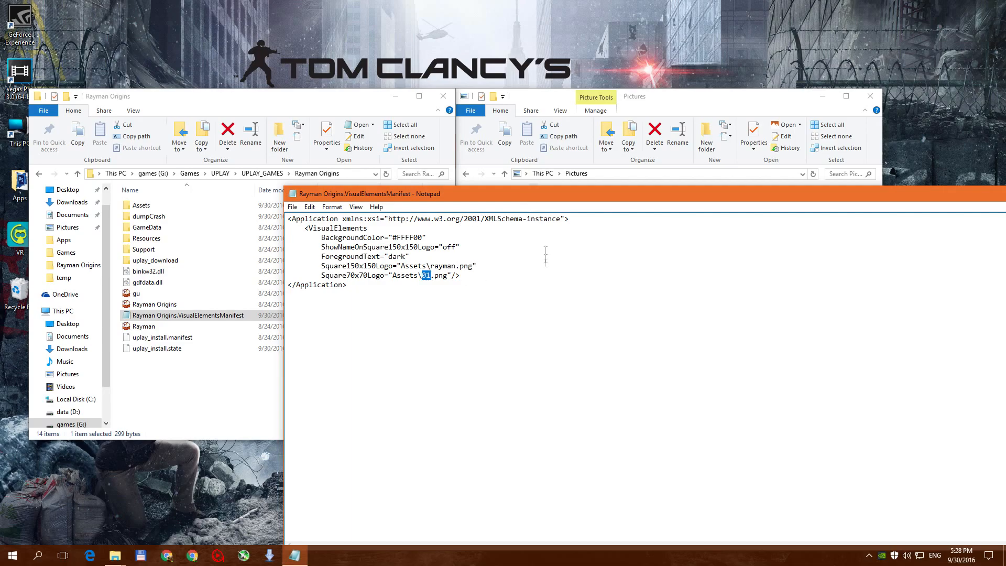
type("rayman")
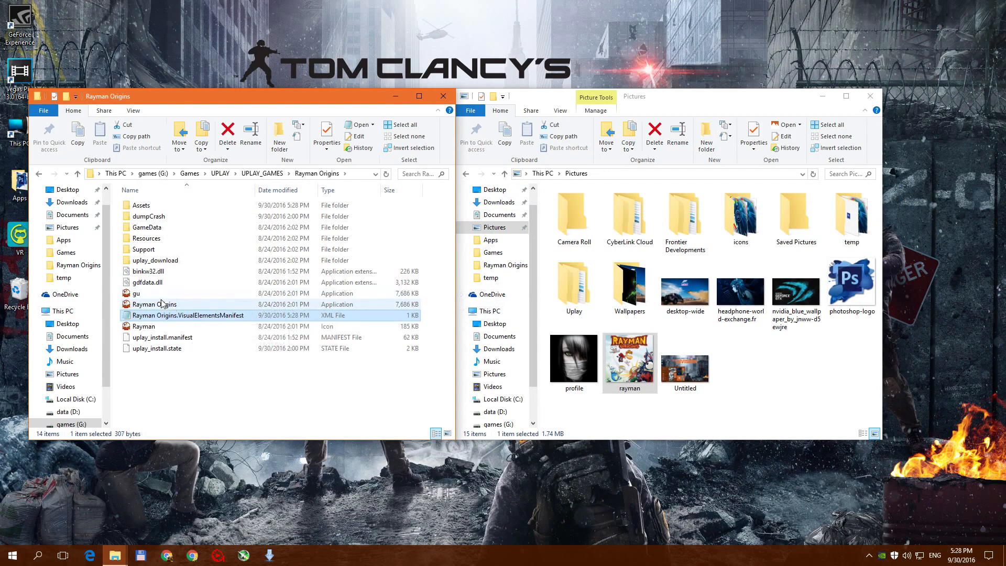
right_click(154, 304)
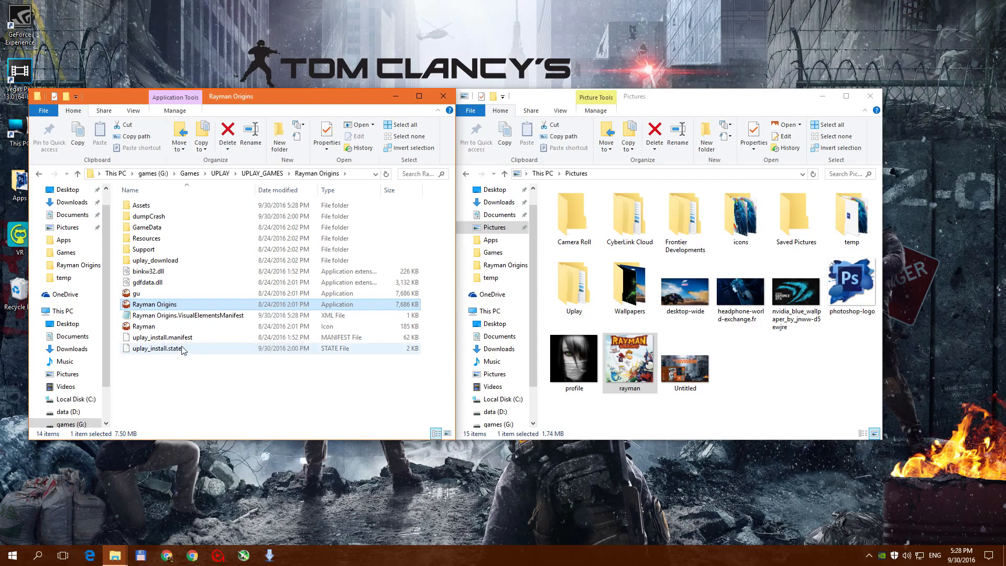
left_click(11, 555)
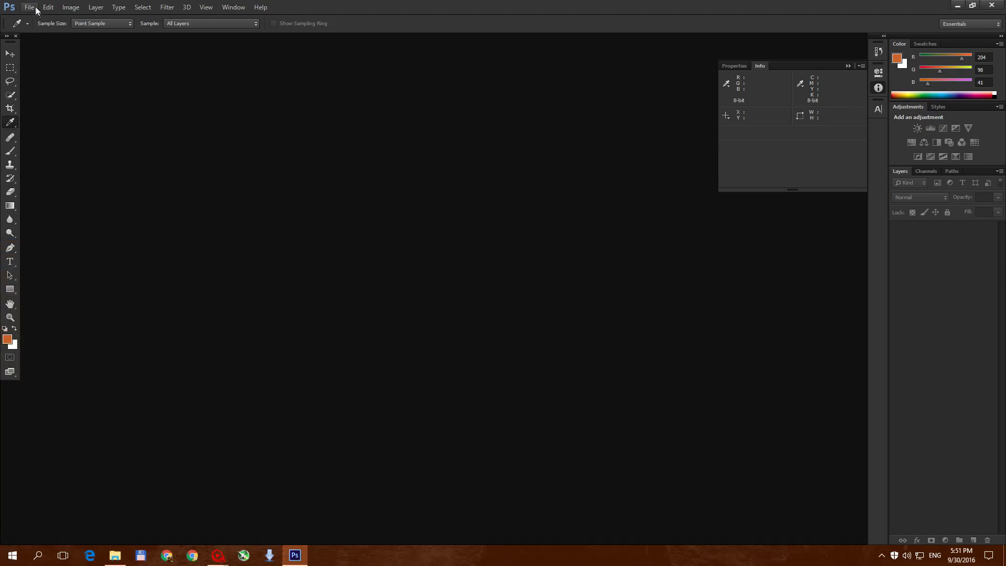
Open Photoshop's New document dialog from the File menu
left_click(29, 6)
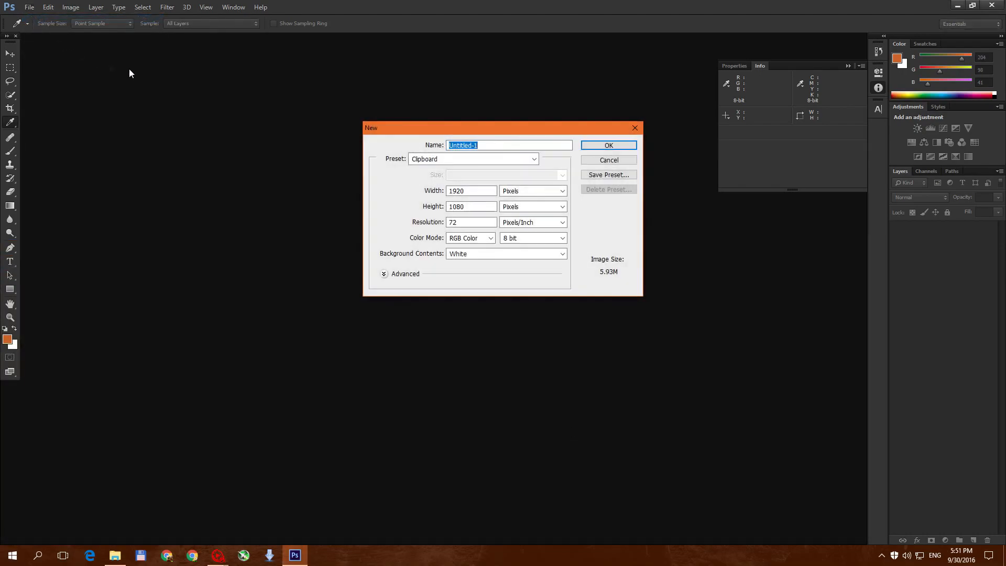
left_click(608, 144)
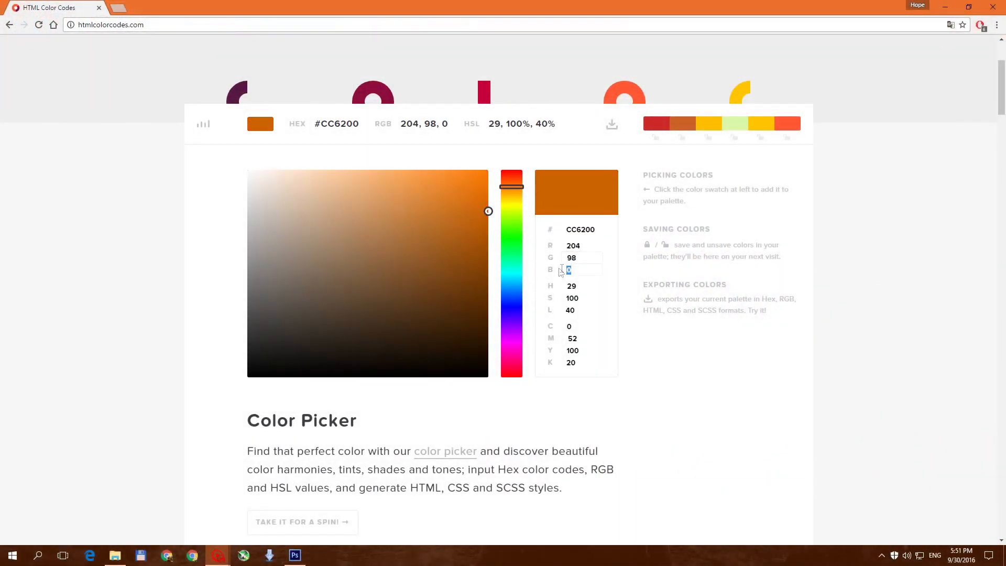
Convert RGB 204, 98, 41 to hex CC6229 and enter it as the manifest's BackgroundColor
type("41")
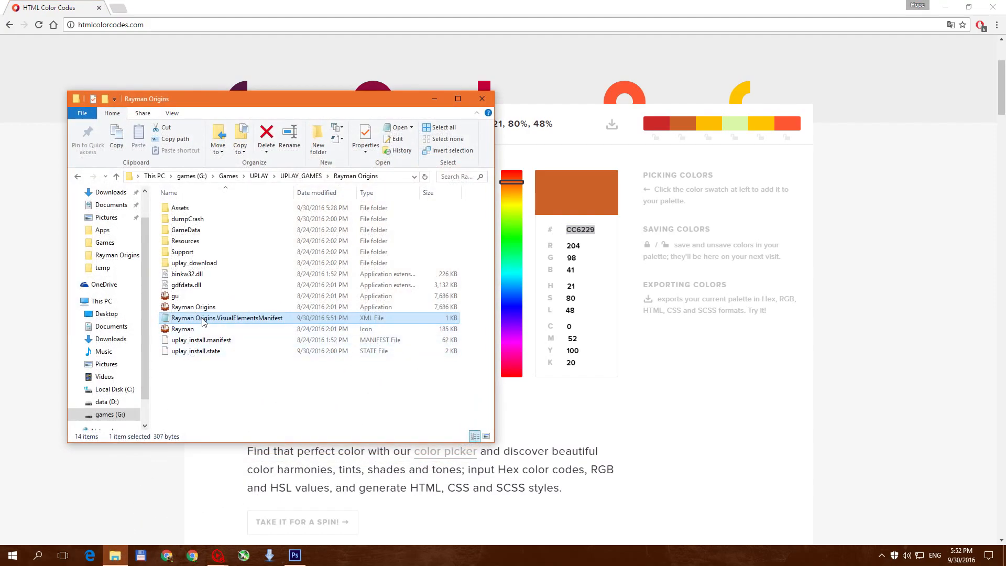
double_click(227, 318)
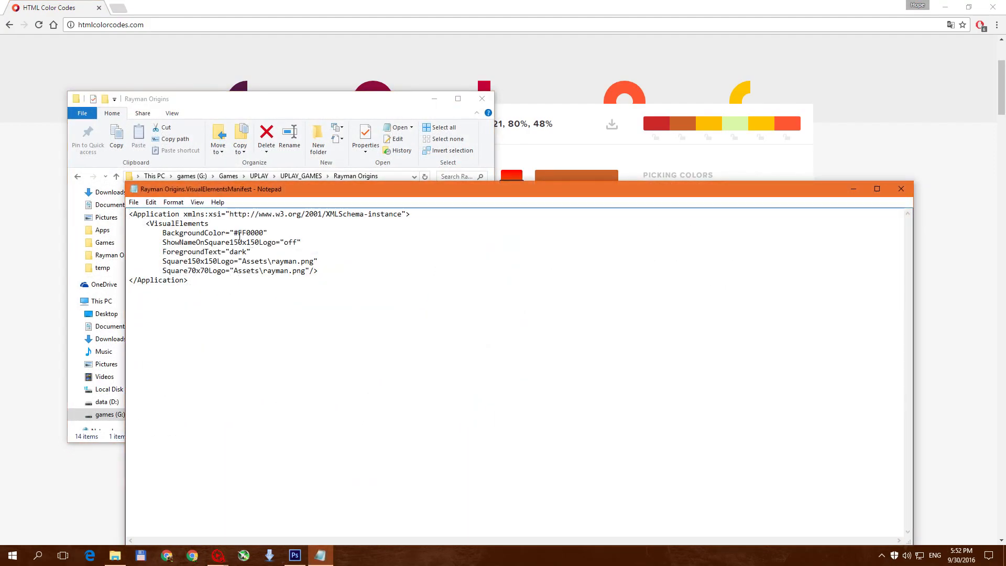
type("CC6229")
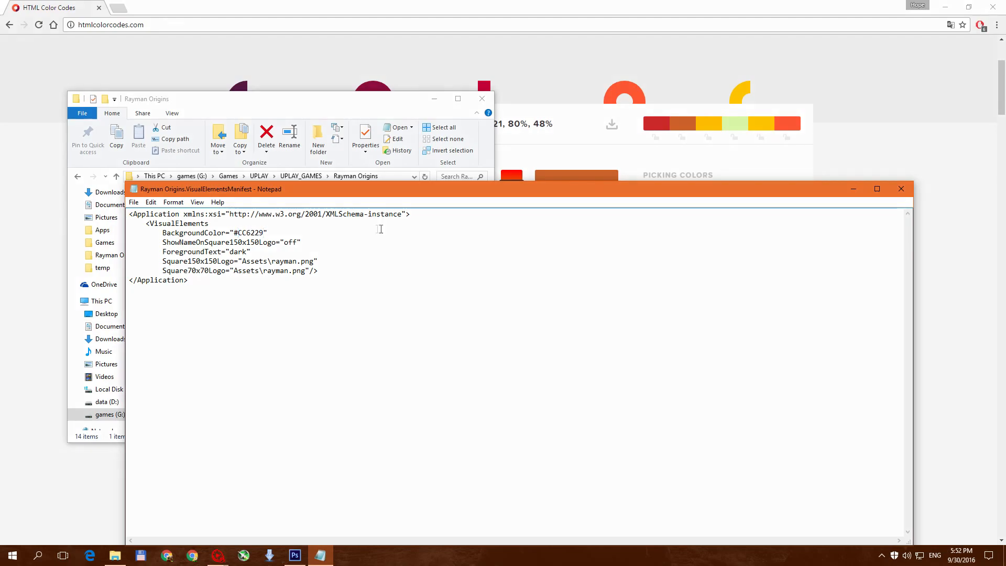
left_click(11, 555)
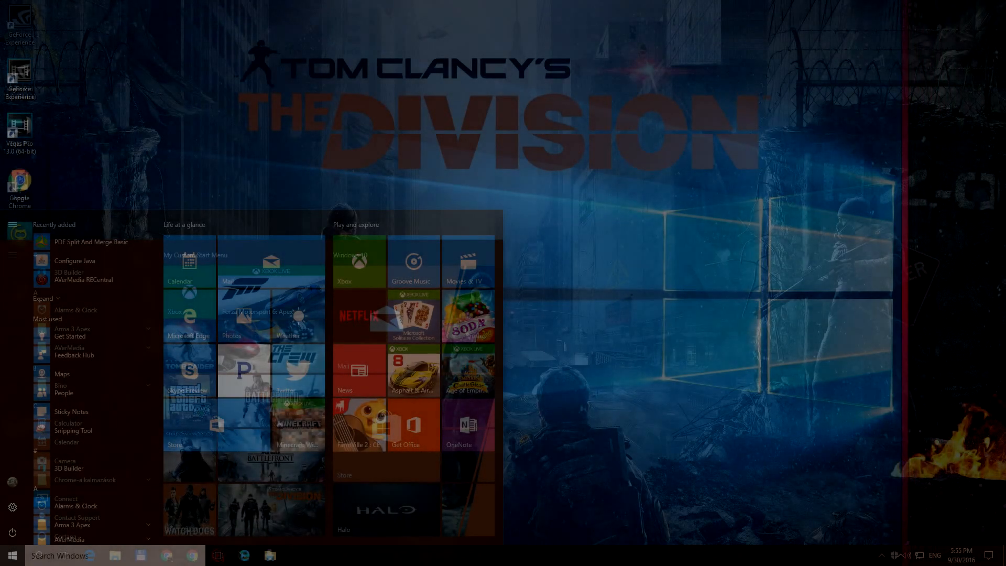